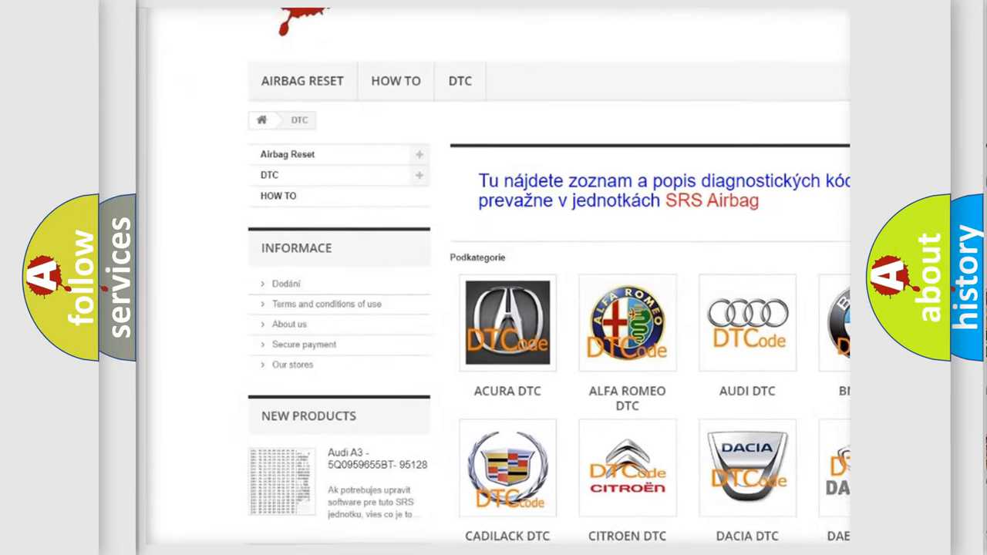
{"action": "scroll", "scroll_direction": "down", "scroll_amount": 3}
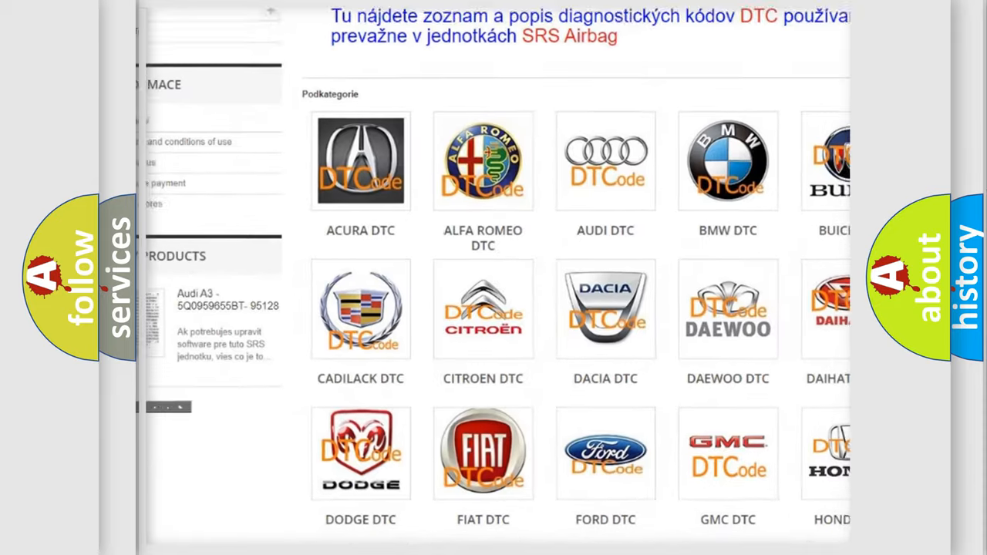
{"action": "scroll", "scroll_direction": "down", "scroll_amount": 3}
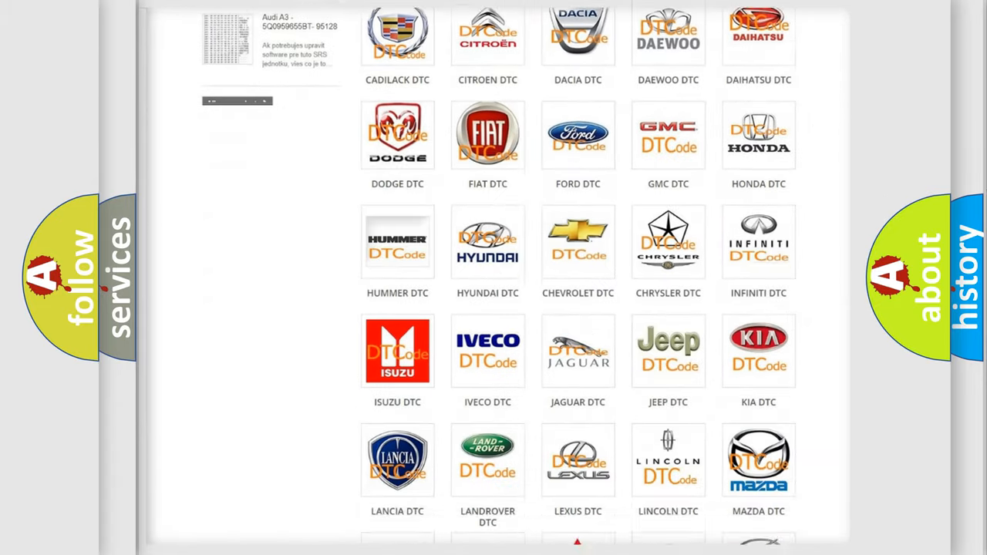
{"action": "scroll", "scroll_direction": "down", "scroll_amount": 3}
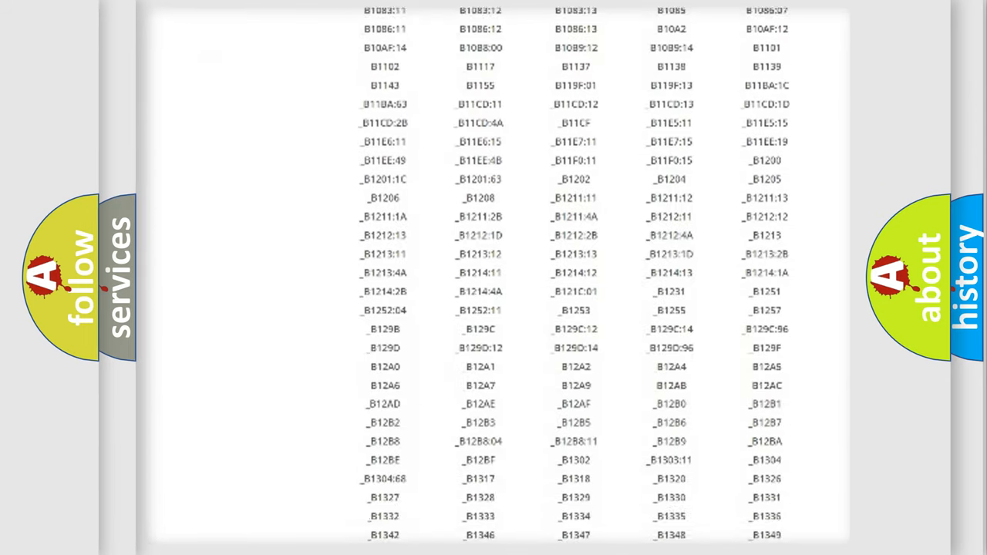
{"action": "scroll", "scroll_direction": "down", "scroll_amount": 3}
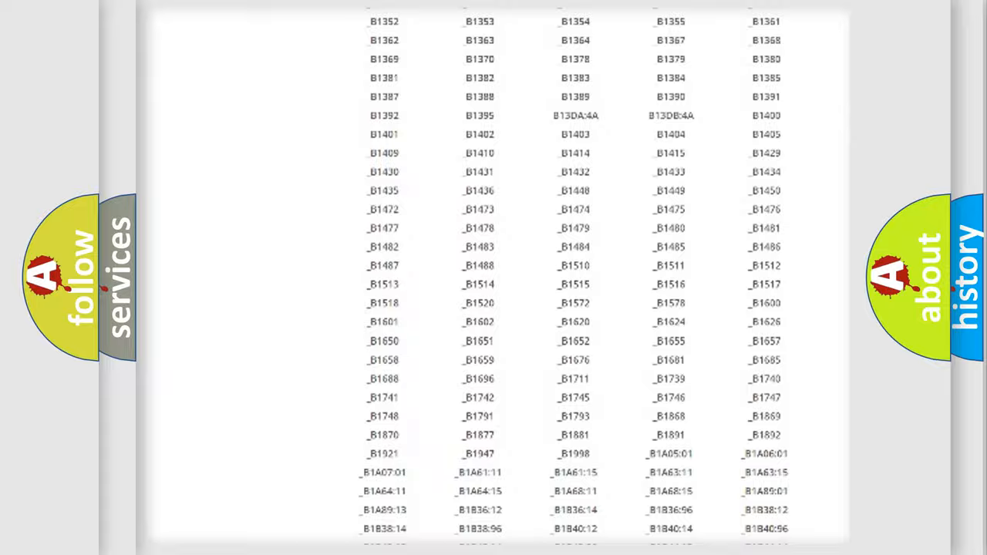